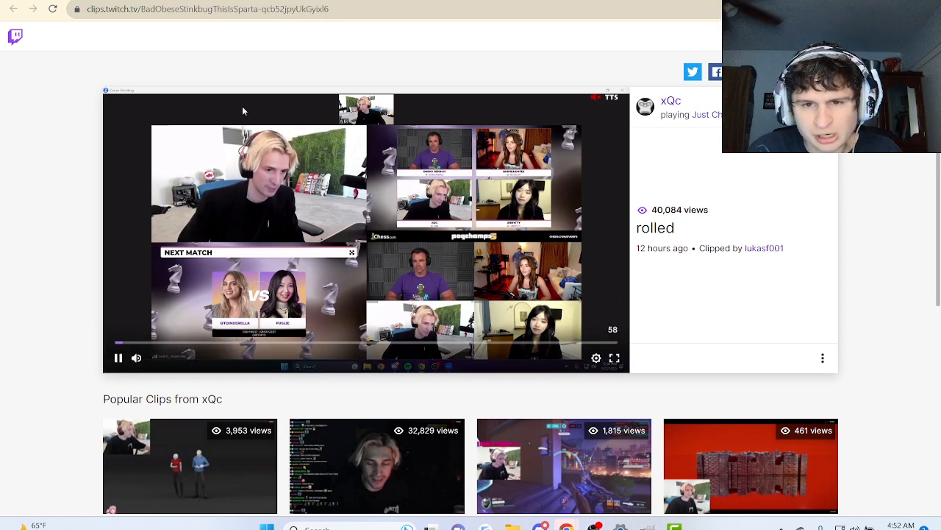
Step: Pause and resume the xQc "rolled" clip twice while its first half plays
{"action": "left_click", "coordinate": [118, 357]}
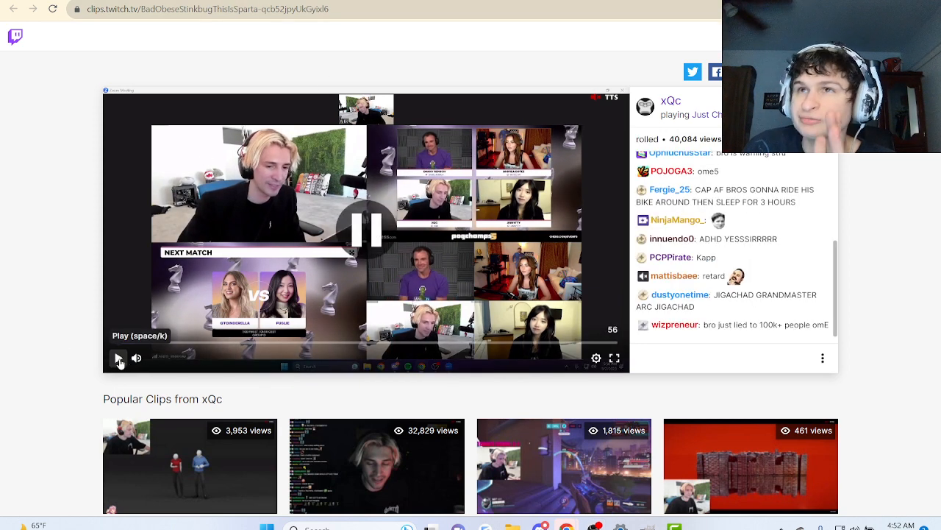
{"action": "left_click", "coordinate": [120, 357]}
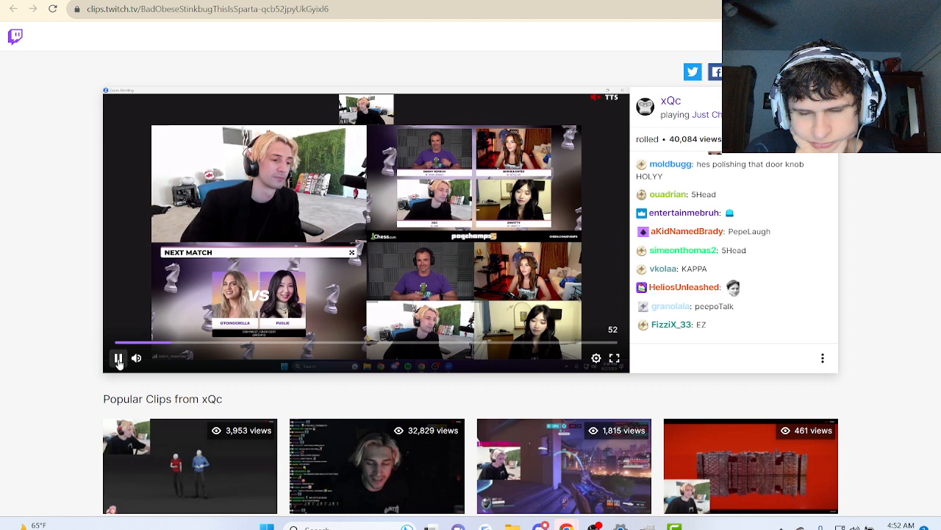
{"action": "left_click", "coordinate": [118, 359]}
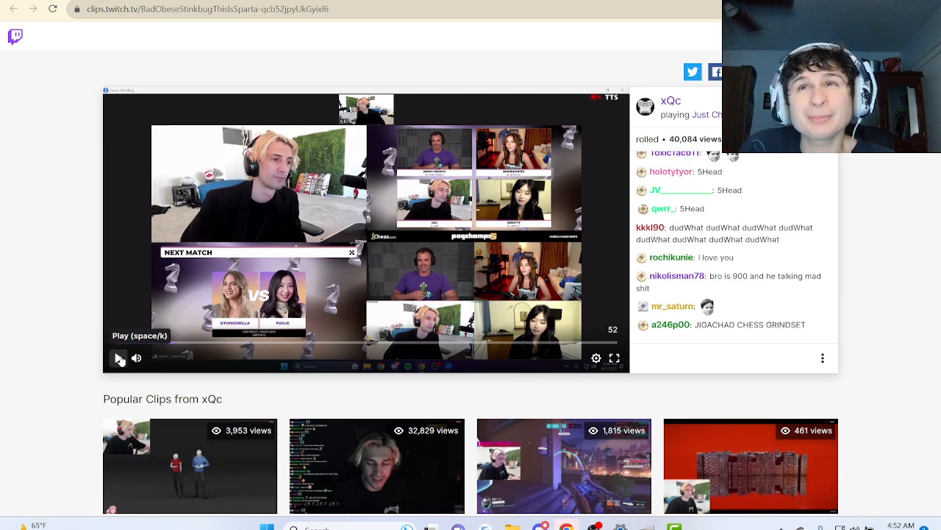
{"action": "left_click", "coordinate": [121, 359]}
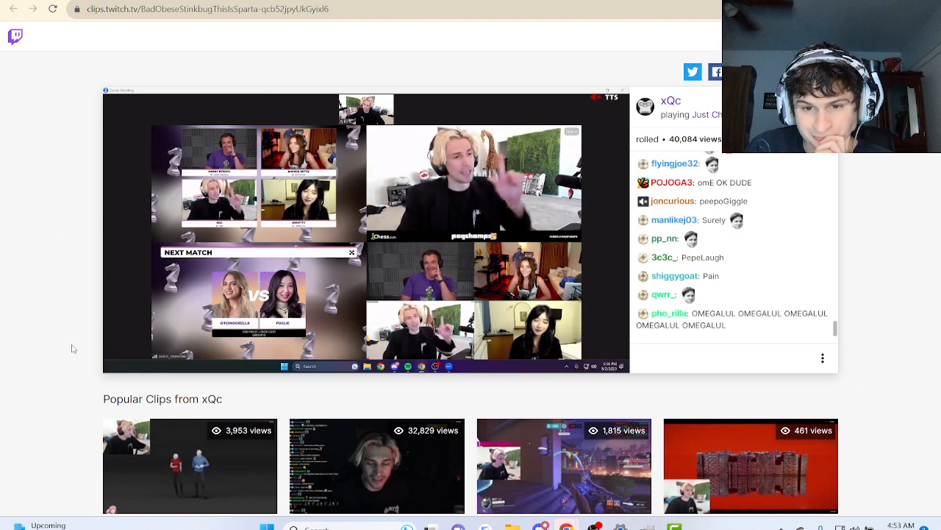
{"action": "mouse_move", "coordinate": [119, 359]}
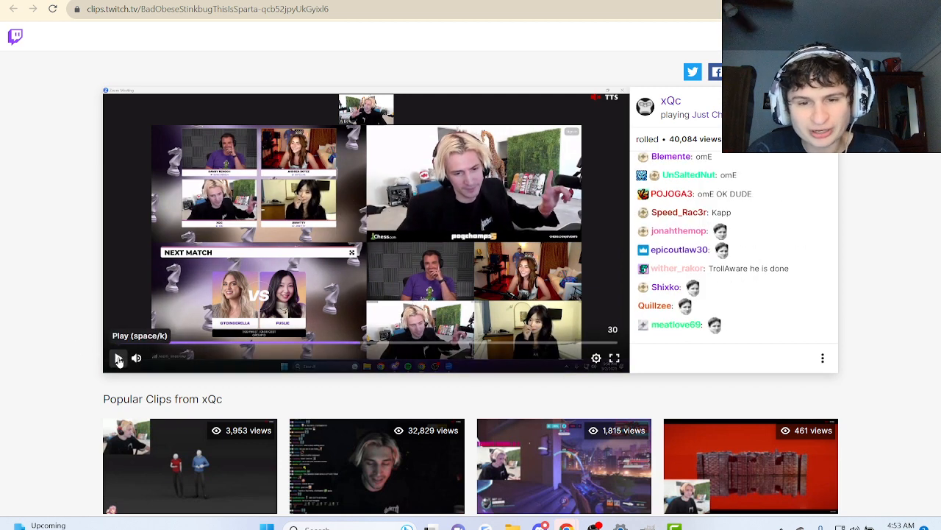
Step: Play the clip through to its end, pausing once midway, and leave it paused after it loops
{"action": "left_click", "coordinate": [117, 357]}
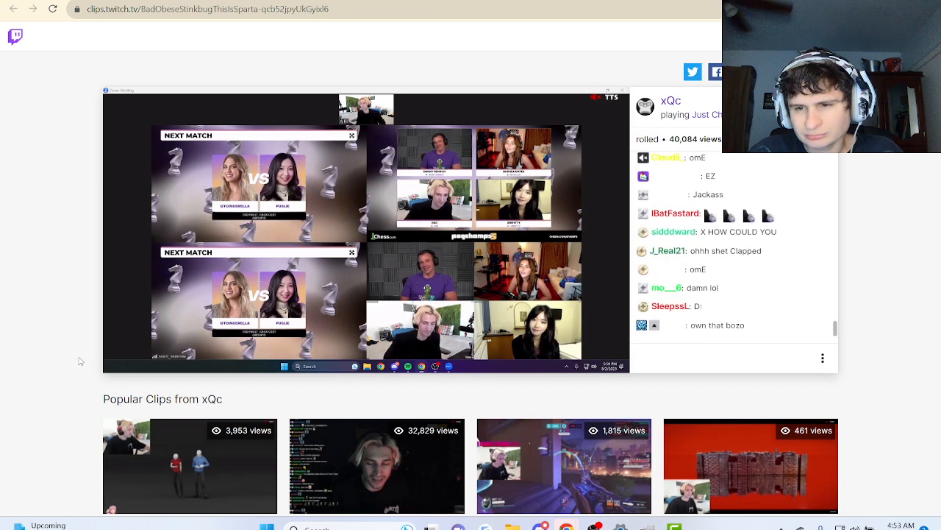
{"action": "left_click", "coordinate": [365, 228]}
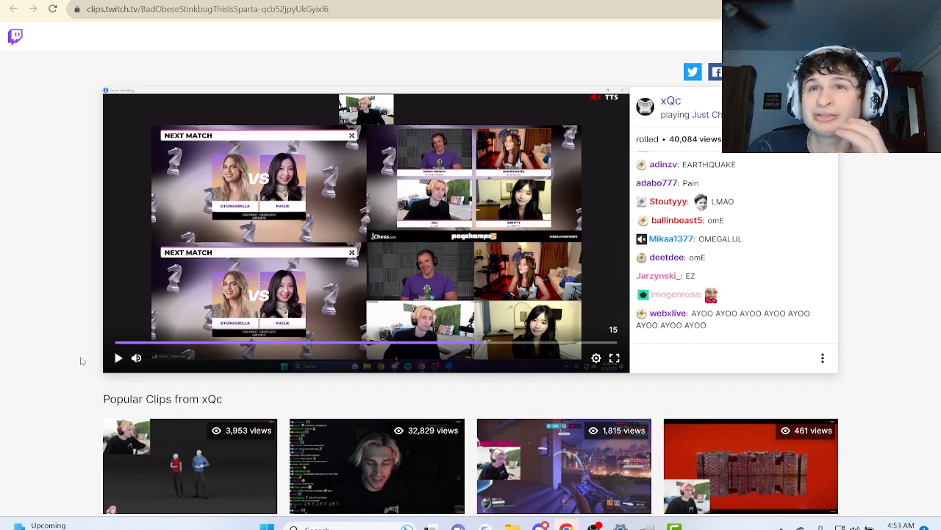
{"action": "left_click", "coordinate": [118, 359]}
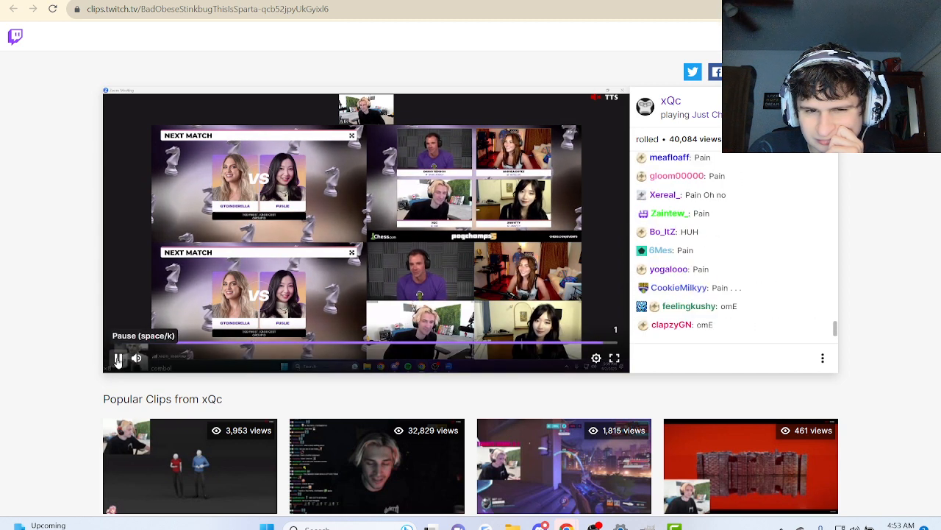
{"action": "left_click", "coordinate": [118, 359]}
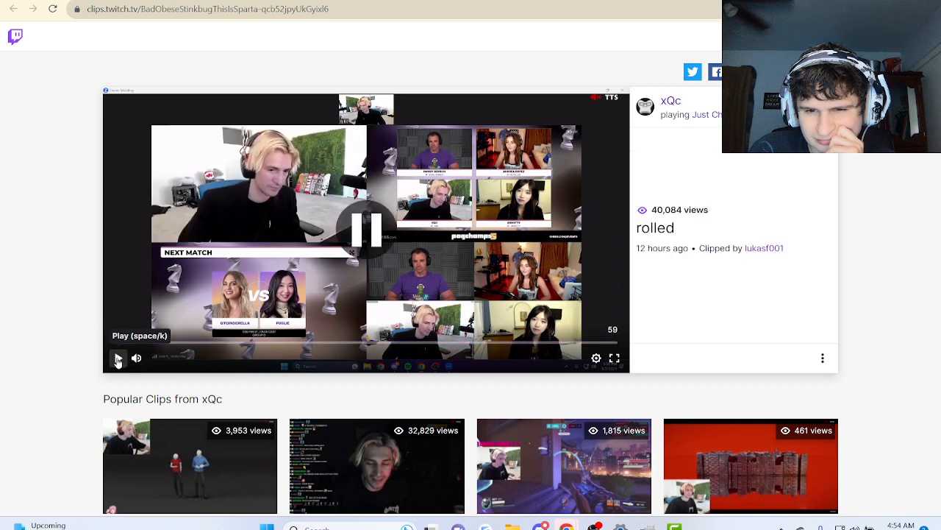
{"action": "left_click", "coordinate": [118, 359]}
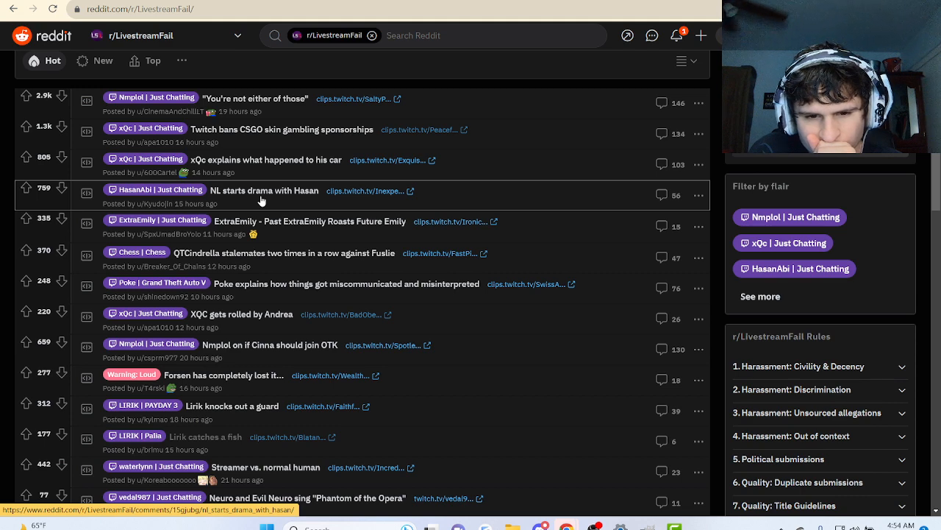
Step: Open the "XQC gets rolled by Andrea" post on r/LivestreamFail and read the top comments
{"action": "left_click", "coordinate": [242, 315]}
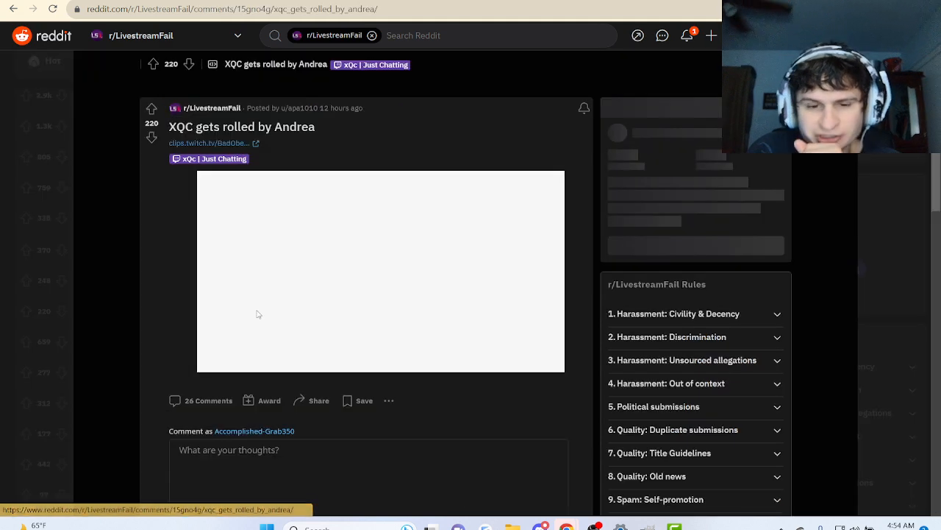
{"action": "scroll", "scroll_direction": "down", "scroll_amount": 3}
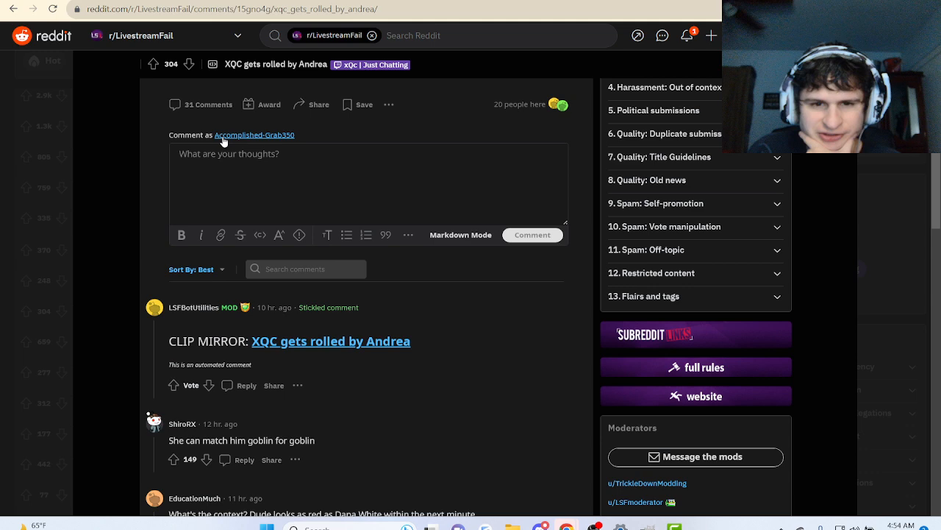
{"action": "scroll", "scroll_direction": "down", "scroll_amount": 3}
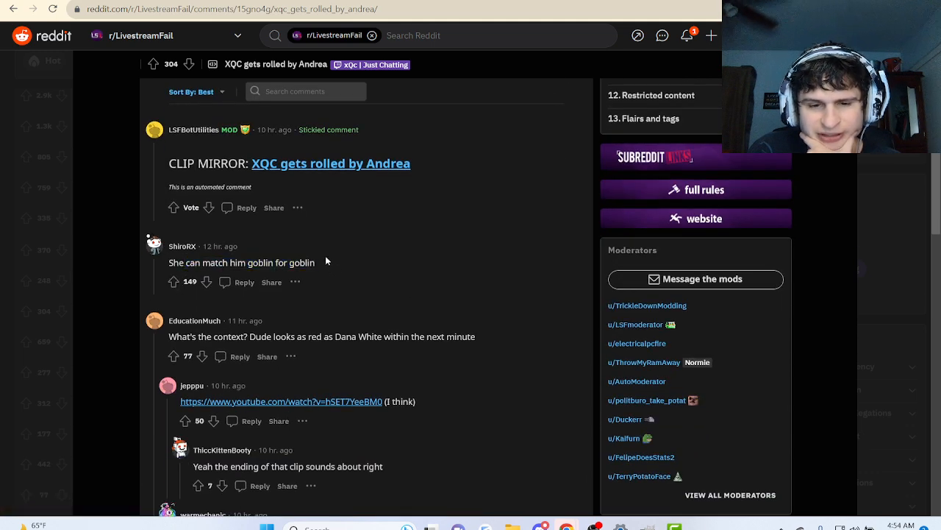
{"action": "scroll", "scroll_direction": "down", "scroll_amount": 3}
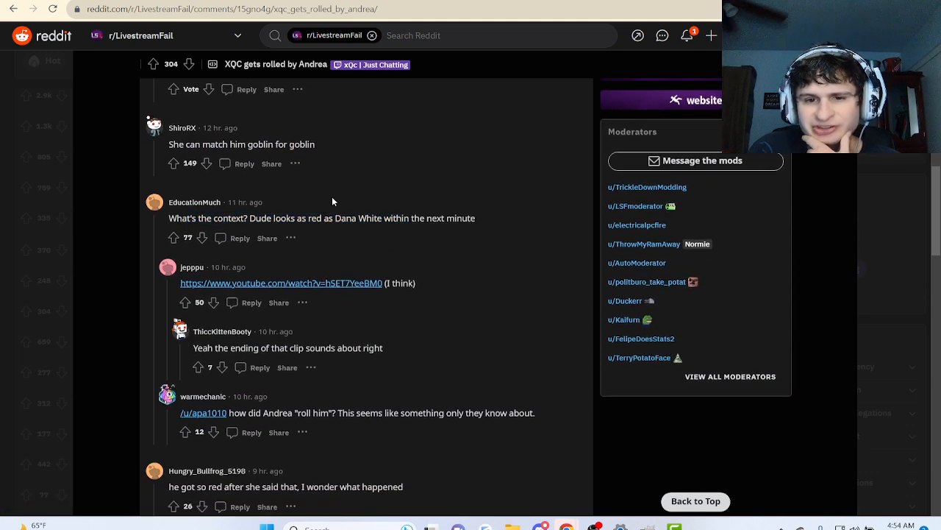
{"action": "scroll", "scroll_direction": "down", "scroll_amount": 3}
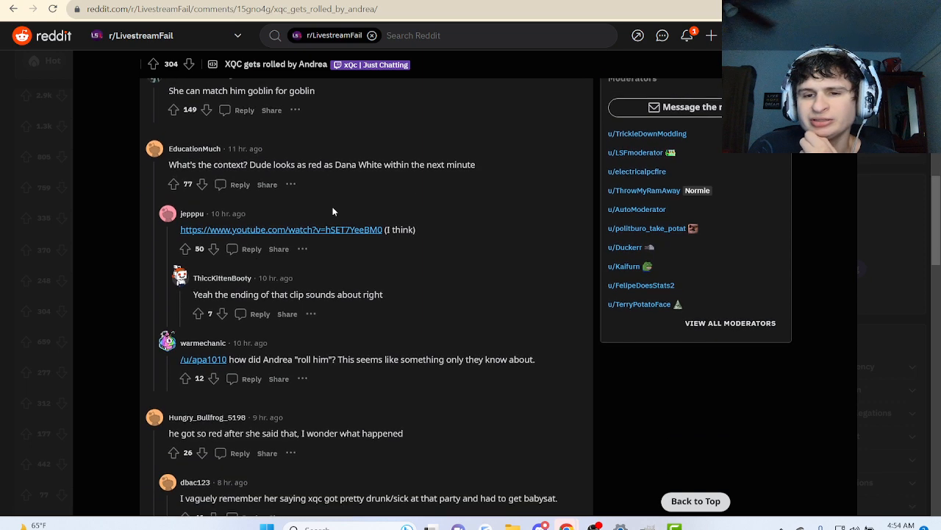
{"action": "scroll", "scroll_direction": "down", "scroll_amount": 3}
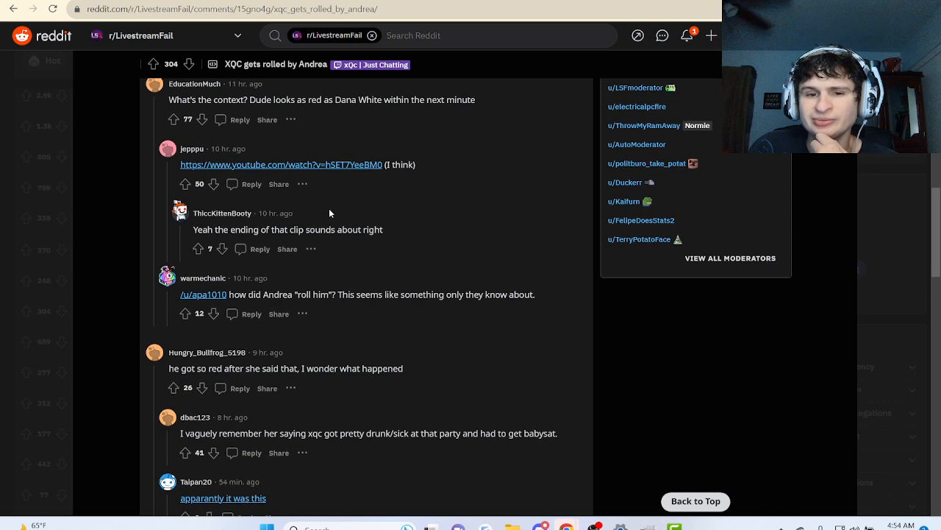
{"action": "scroll", "scroll_direction": "down", "scroll_amount": 3}
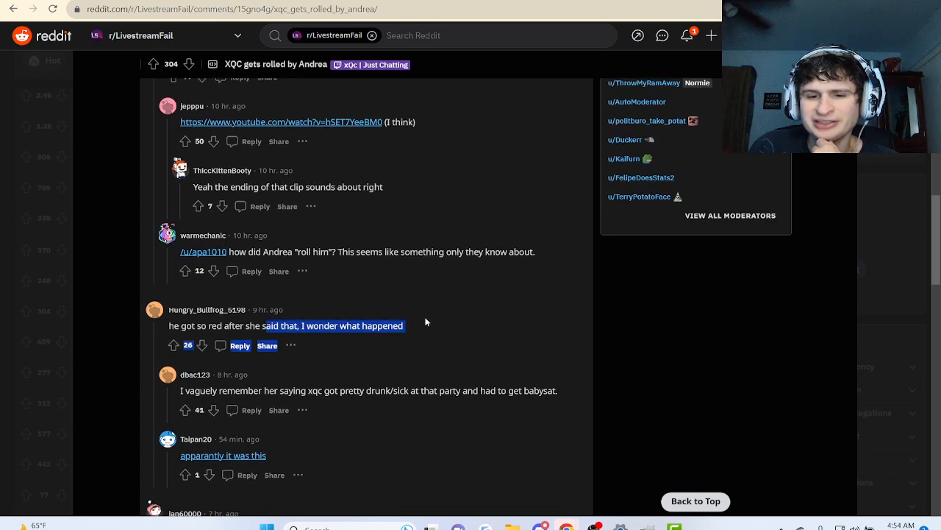
{"action": "scroll", "scroll_direction": "down", "scroll_amount": 3}
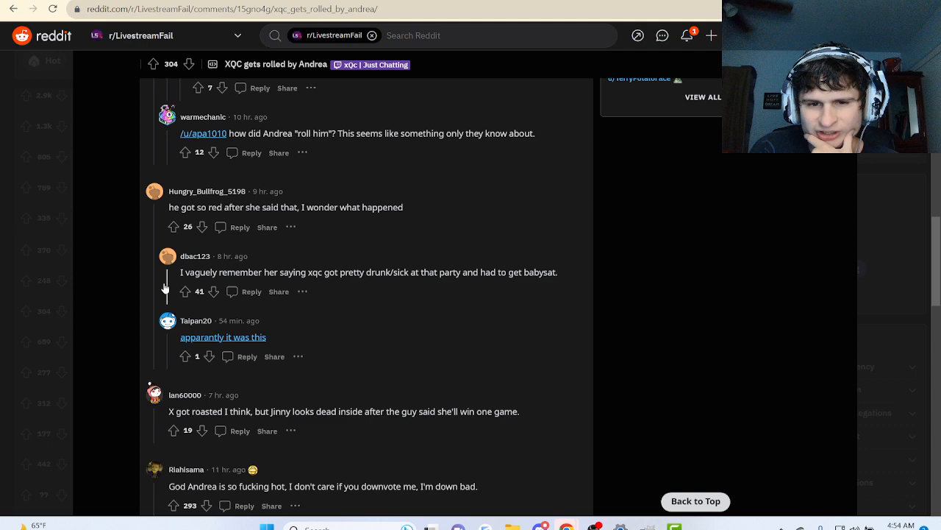
{"action": "mouse_move", "coordinate": [374, 268]}
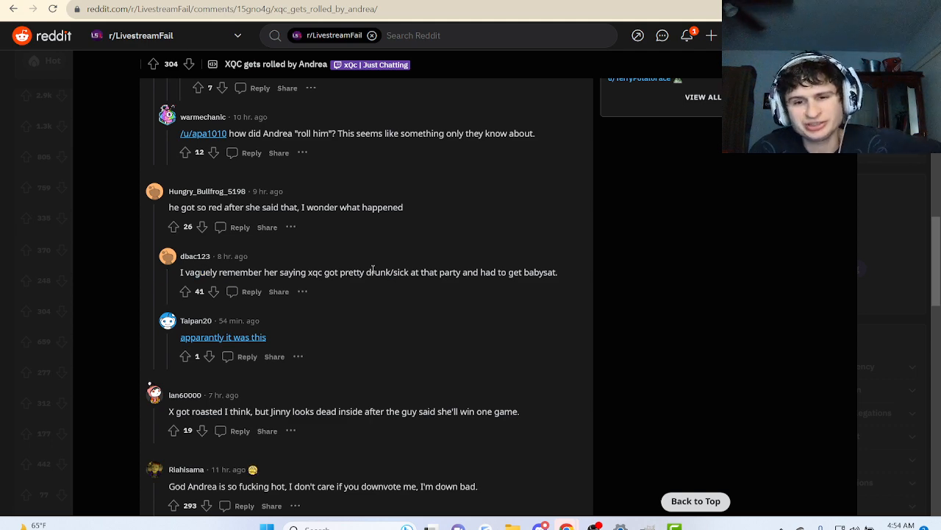
{"action": "mouse_move", "coordinate": [359, 251]}
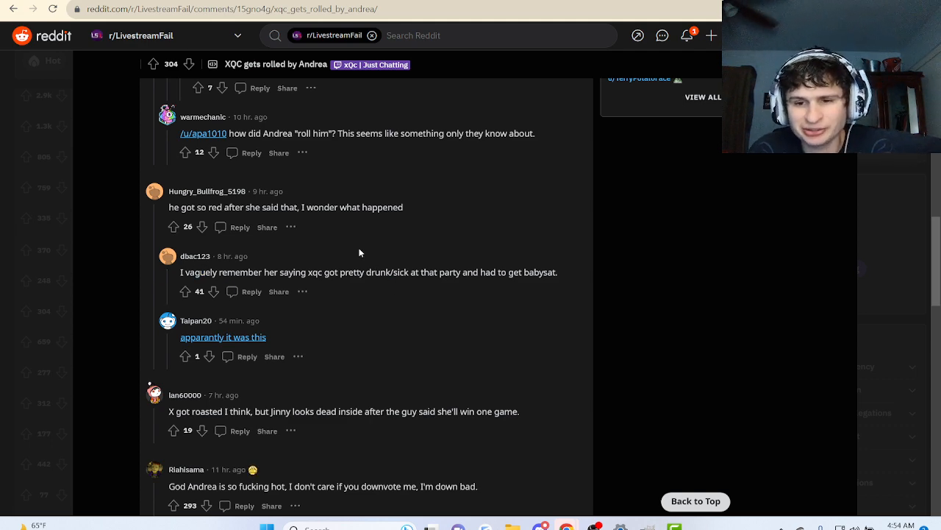
Step: Continue reading further down the post's comment thread
{"action": "scroll", "scroll_direction": "down", "scroll_amount": 3}
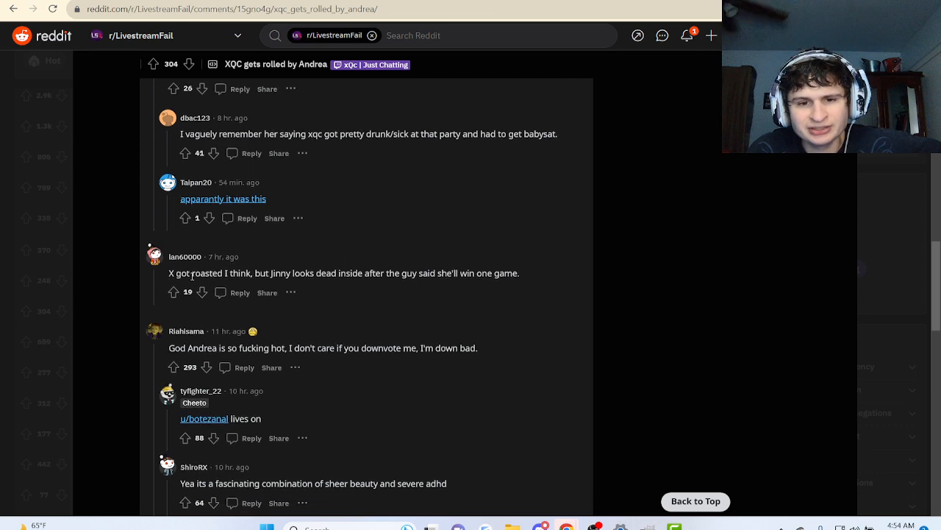
{"action": "scroll", "scroll_direction": "down", "scroll_amount": 3}
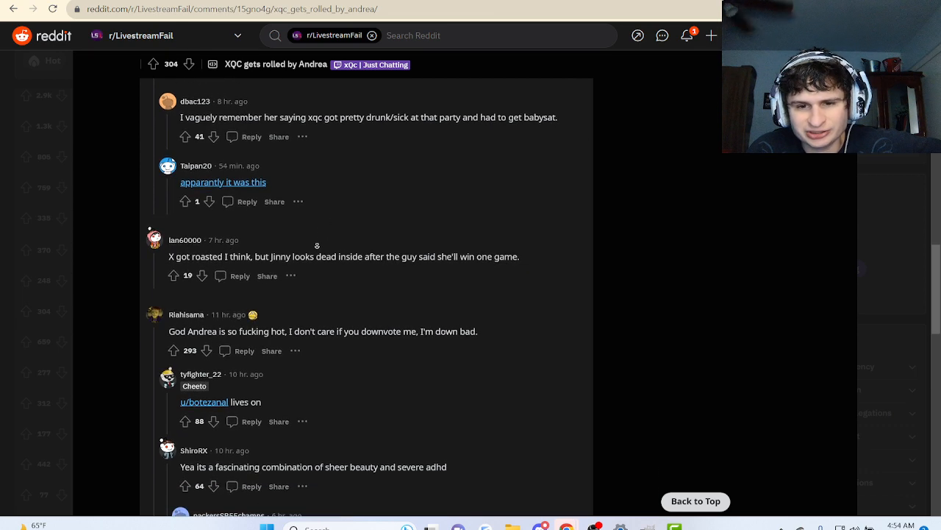
{"action": "scroll", "scroll_direction": "down", "scroll_amount": 3}
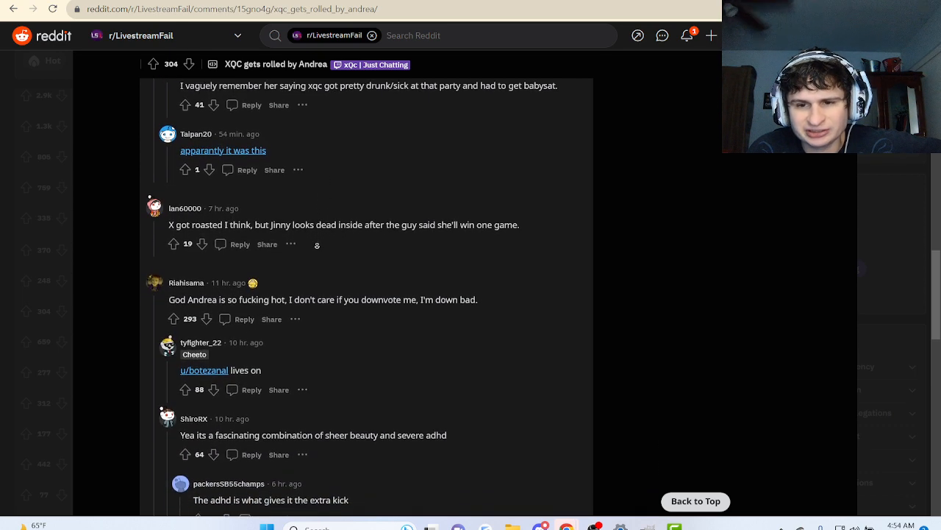
{"action": "scroll", "scroll_direction": "down", "scroll_amount": 3}
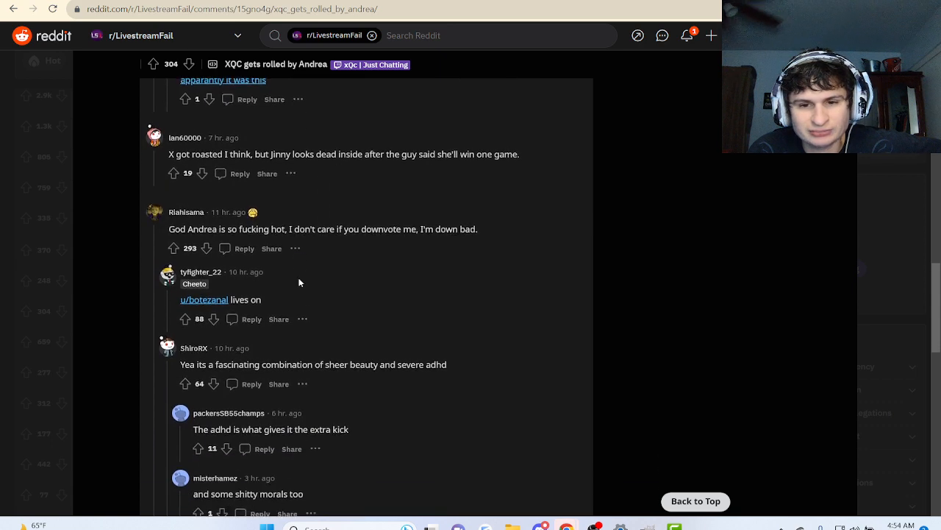
{"action": "scroll", "scroll_direction": "down", "scroll_amount": 3}
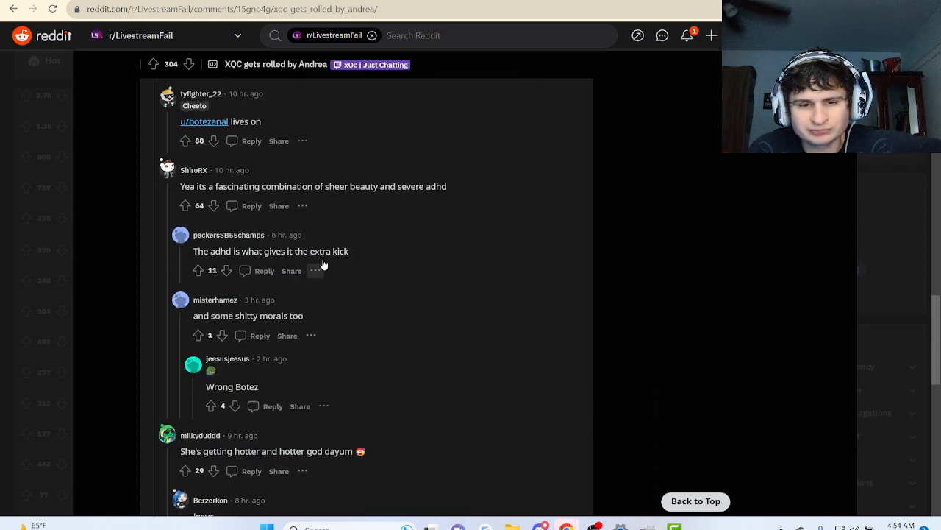